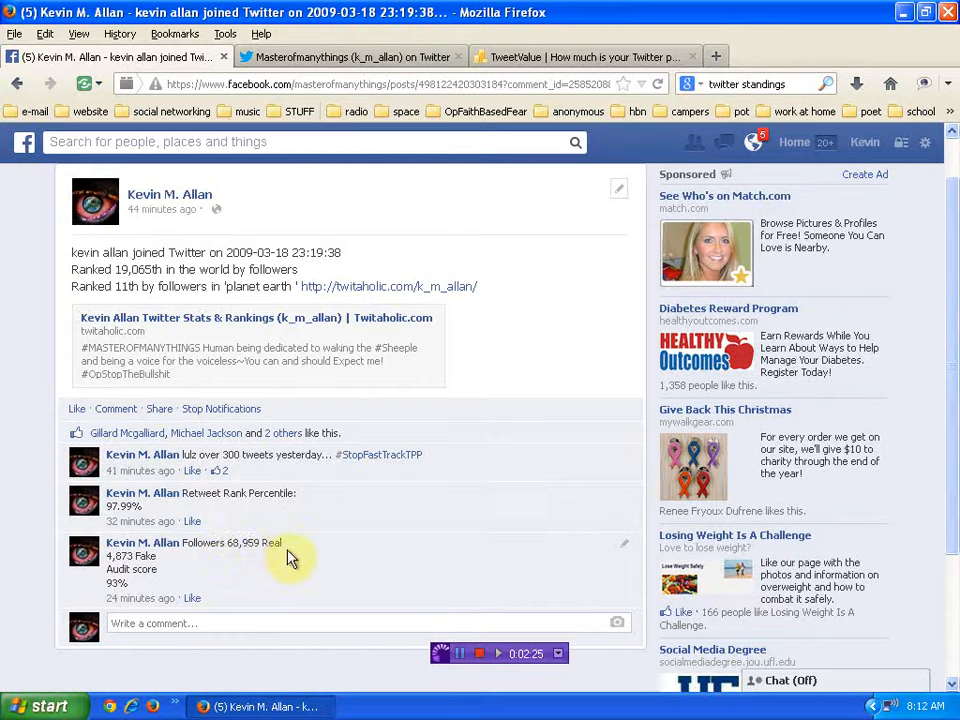
pyautogui.moveTo(160, 568)
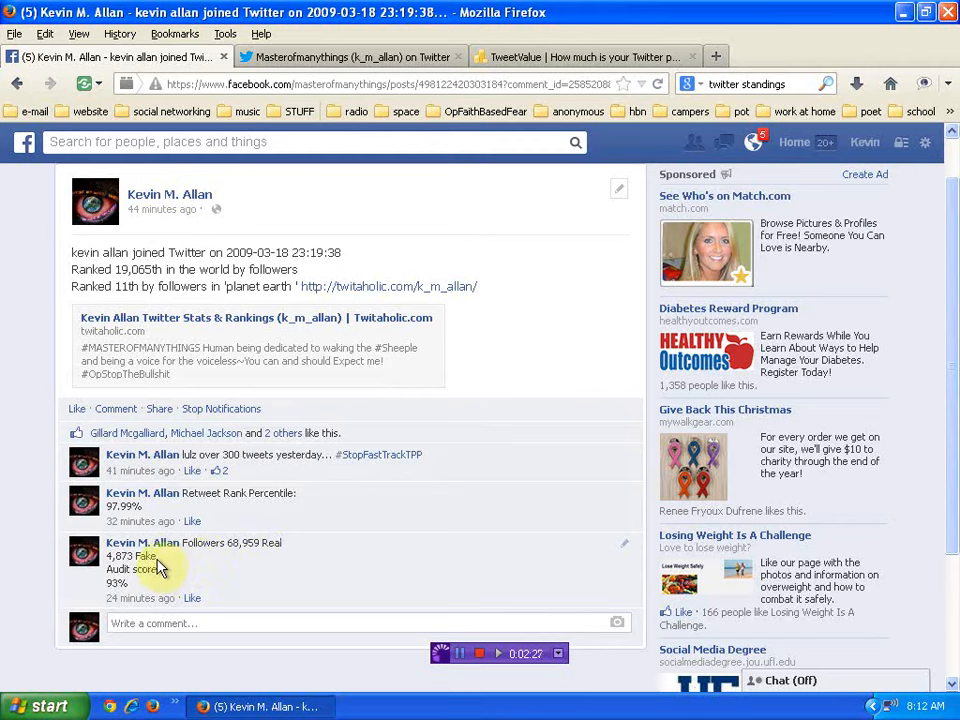
pyautogui.moveTo(144, 590)
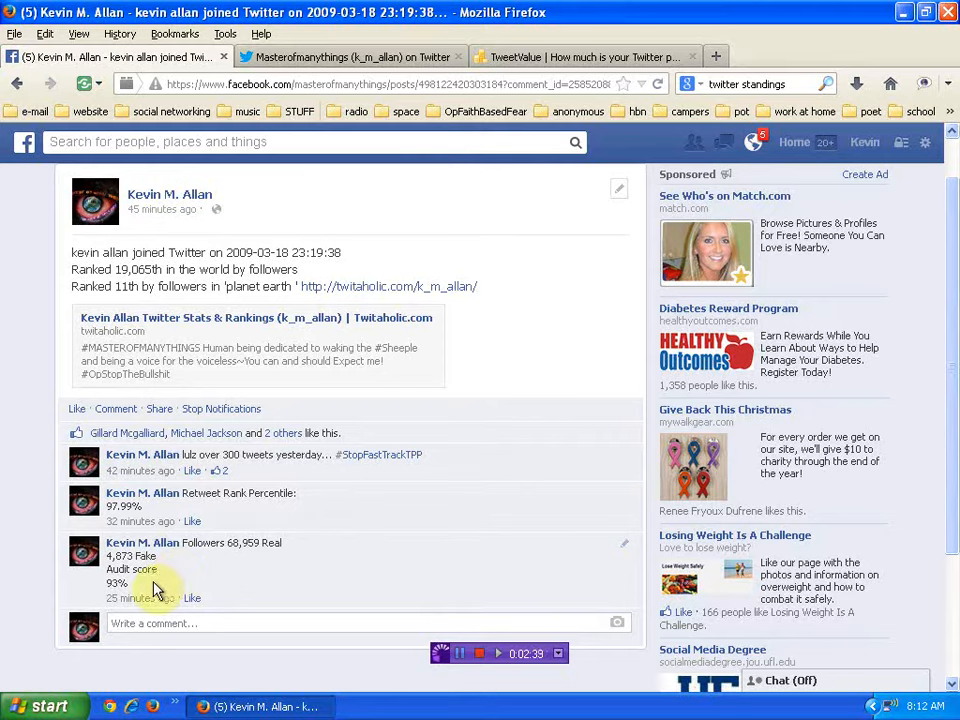
pyautogui.moveTo(316, 358)
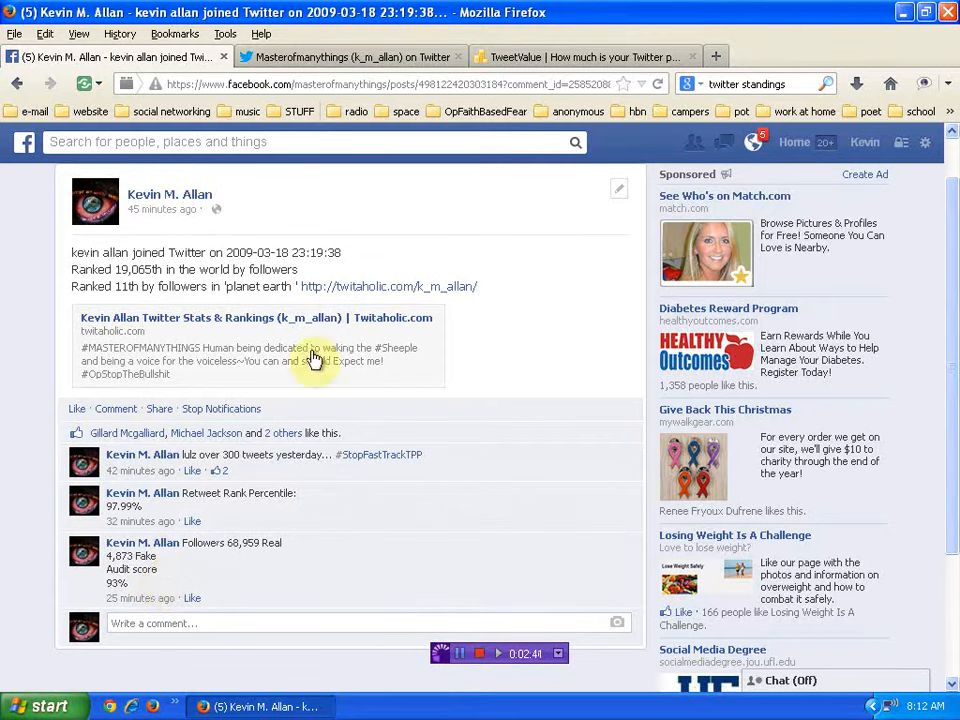
# View the Twitter profile, then show the TweetValue page valuing it at $29,264
pyautogui.click(350, 56)
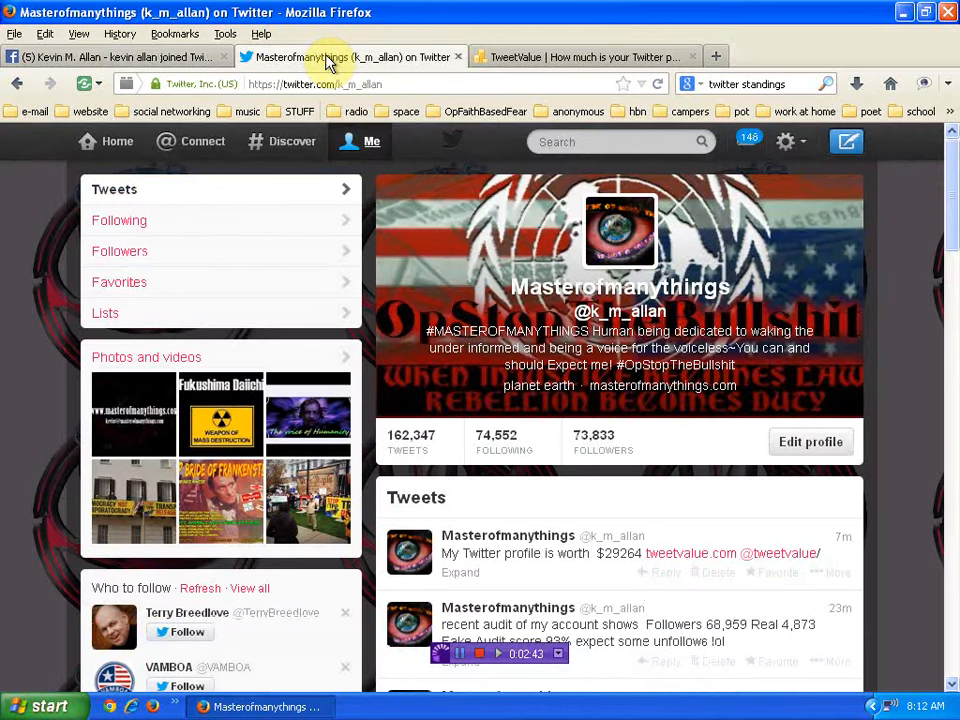
pyautogui.moveTo(594, 442)
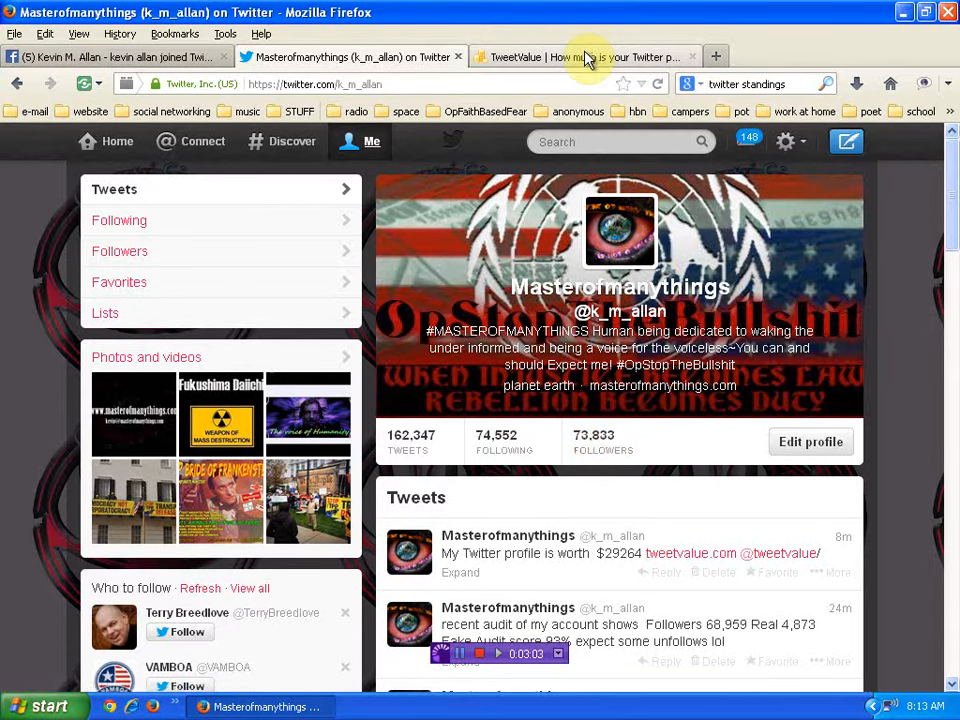
pyautogui.click(580, 56)
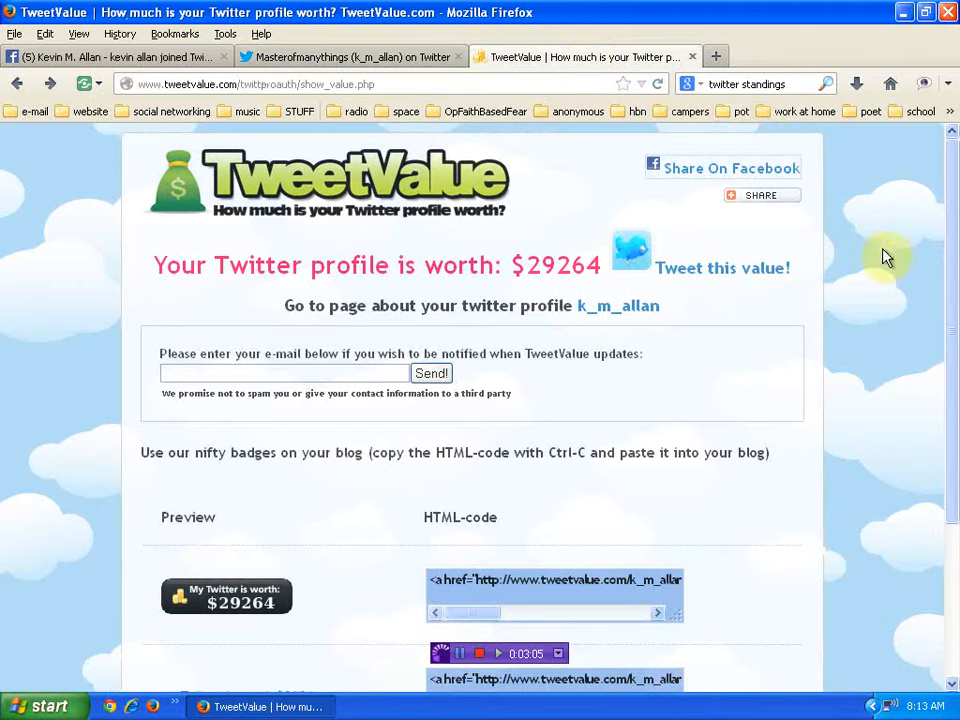